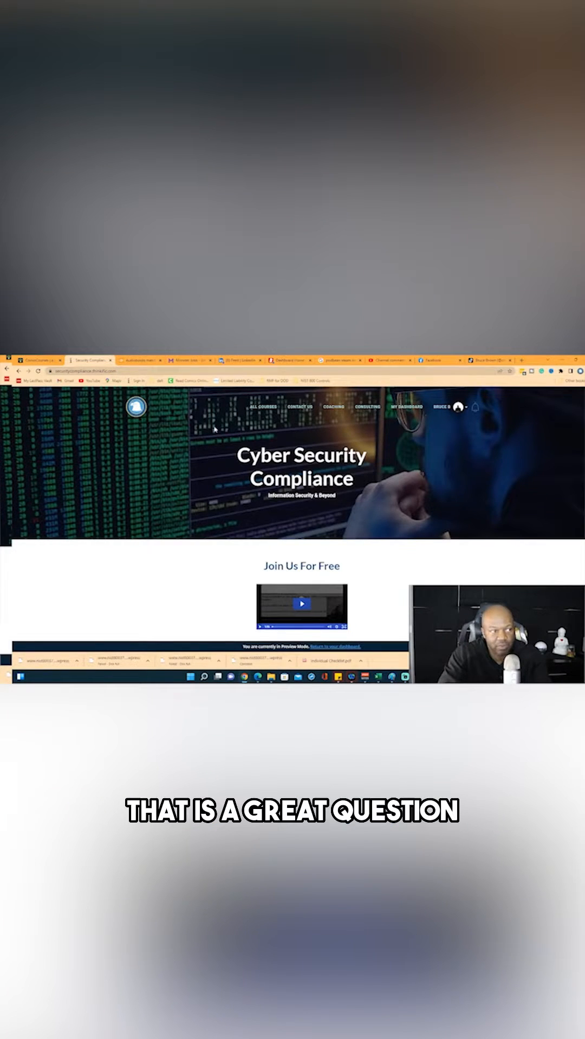
# Search Google for "8140 dod" to list DoD Directive 8140 certification pages.
pyautogui.write('8140')
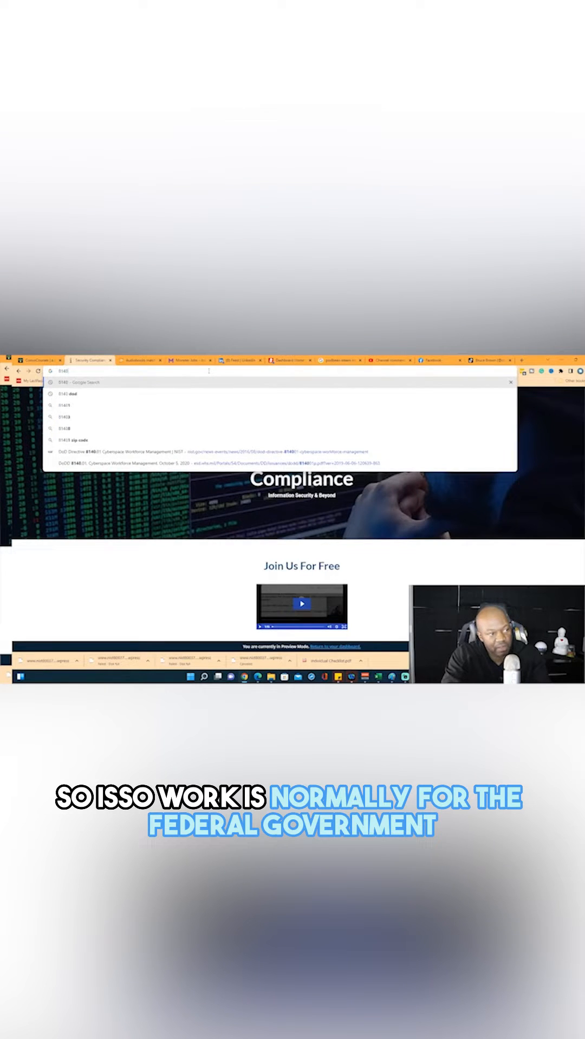
pyautogui.write('dod')
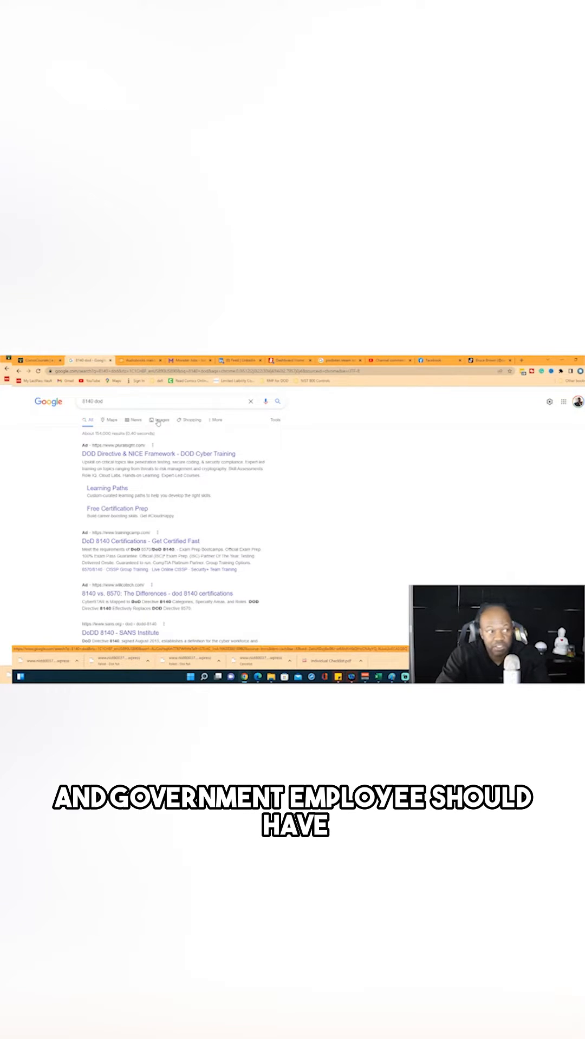
# View the image results and locate the DoD 8140 baseline certification chart by IAT, IAM, IASAE and CSSP levels.
pyautogui.click(161, 420)
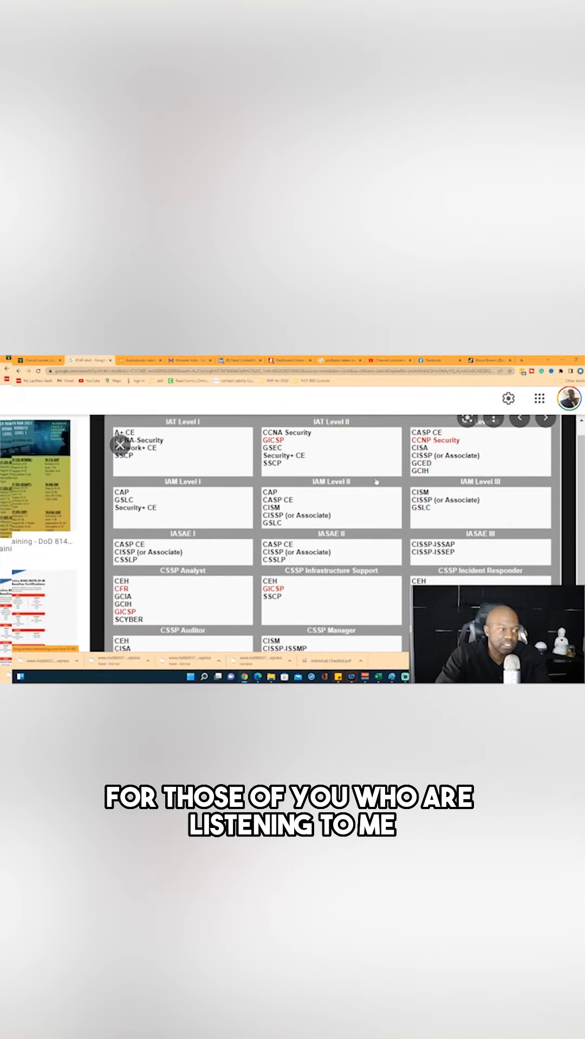
pyautogui.scroll(3)
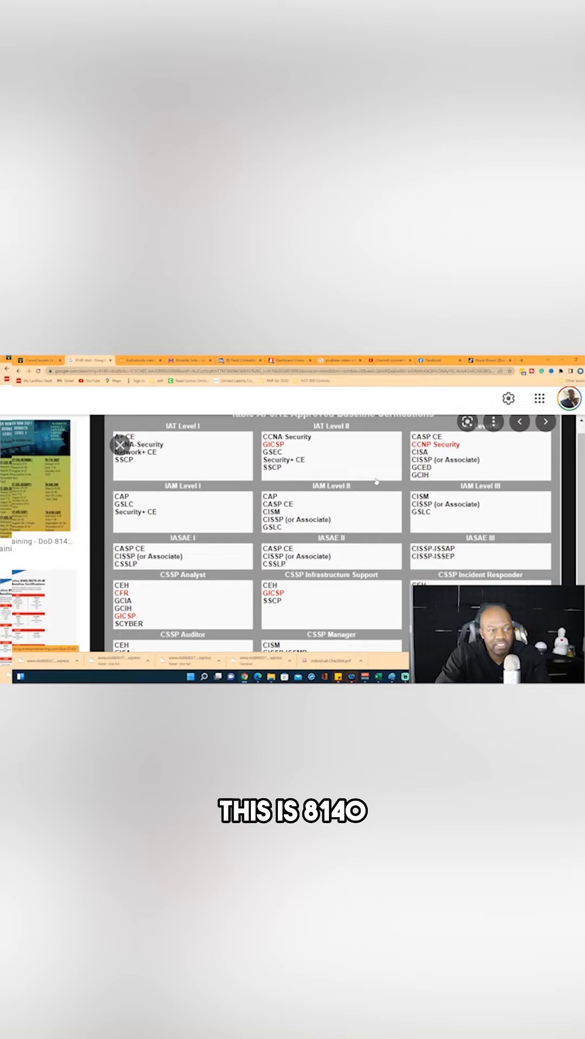
pyautogui.scroll(3)
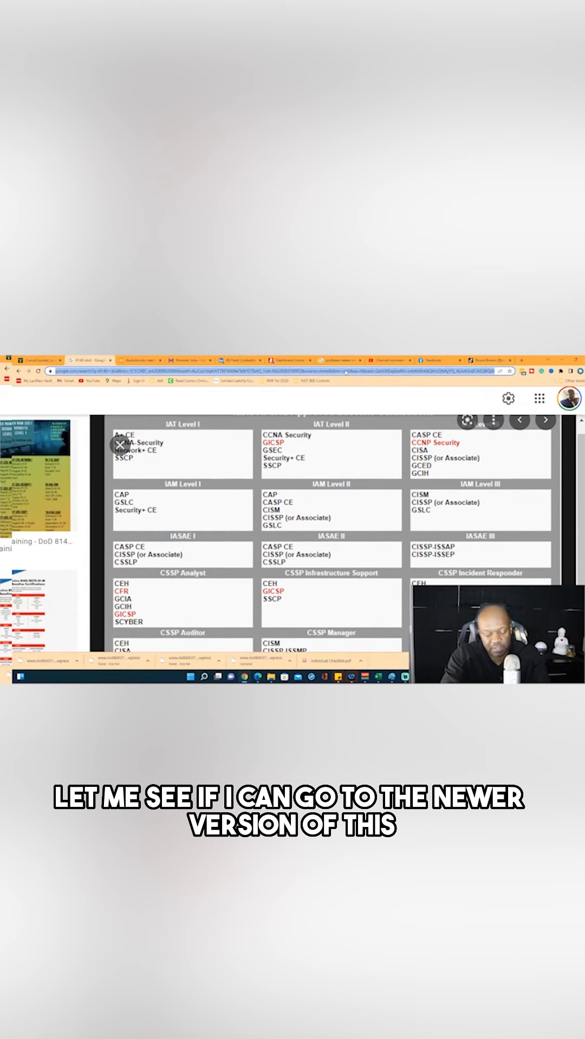
# Go to the DISA site via "disa mi" and reach the Approved Baseline Certifications table by IAT and IAM levels.
pyautogui.write('disa mi')
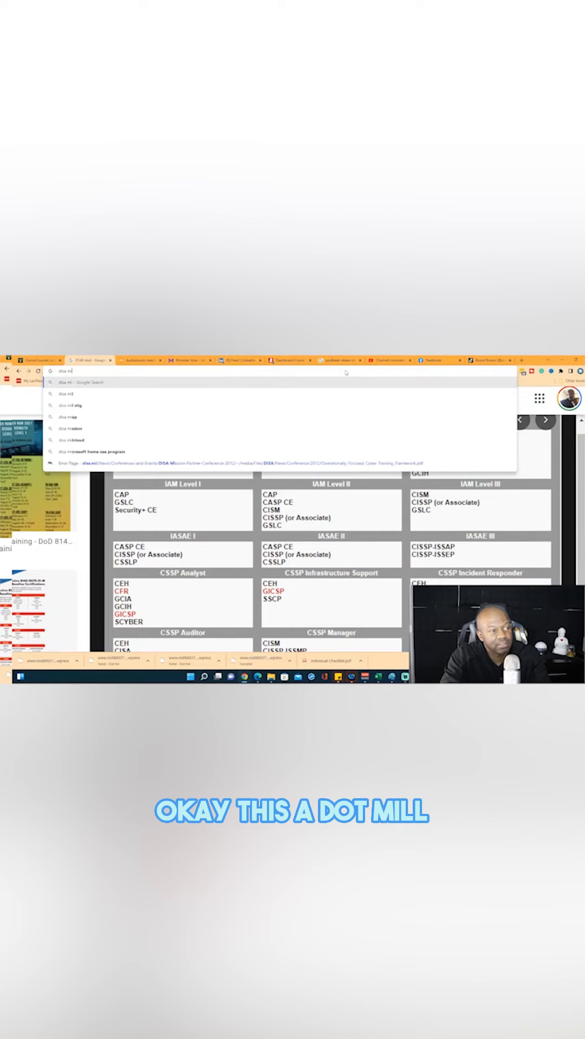
pyautogui.press('Return')
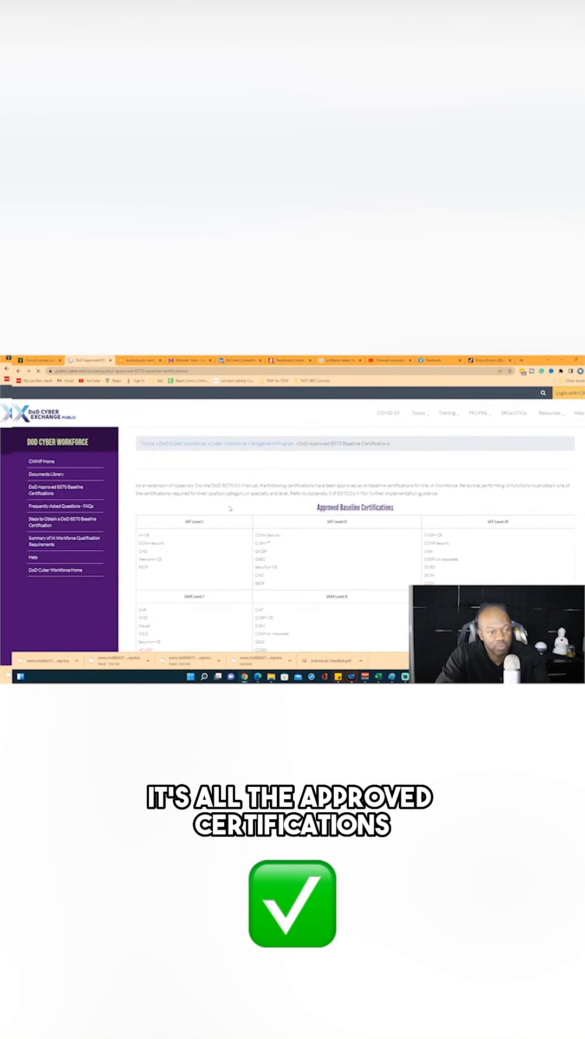
pyautogui.scroll(-3)
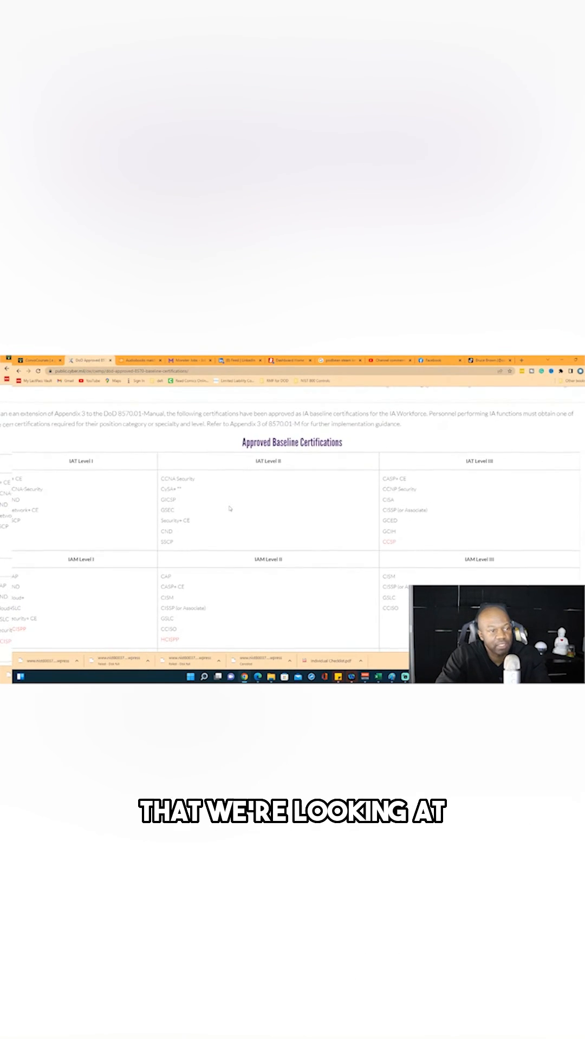
pyautogui.scroll(-3)
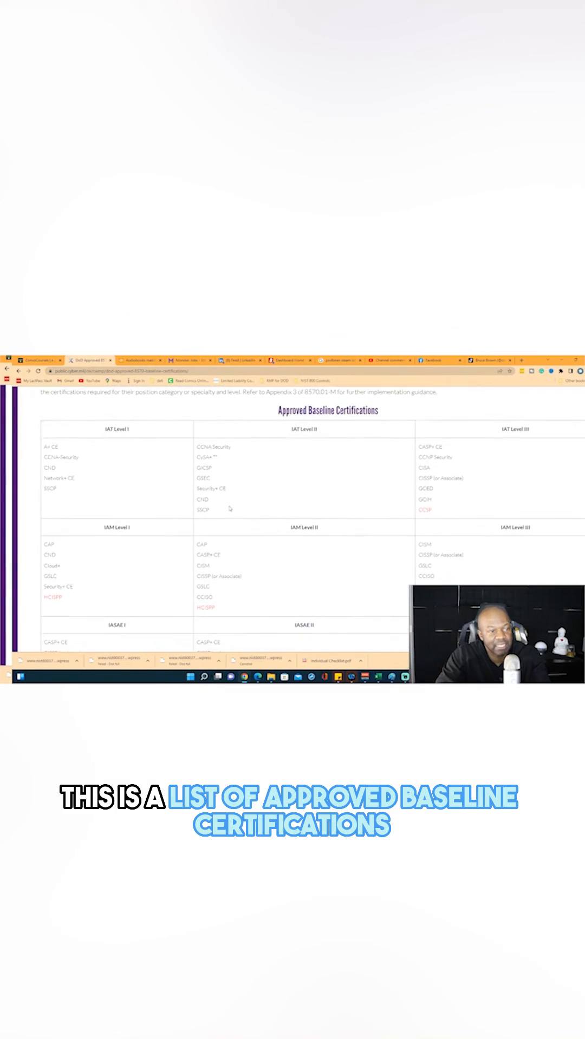